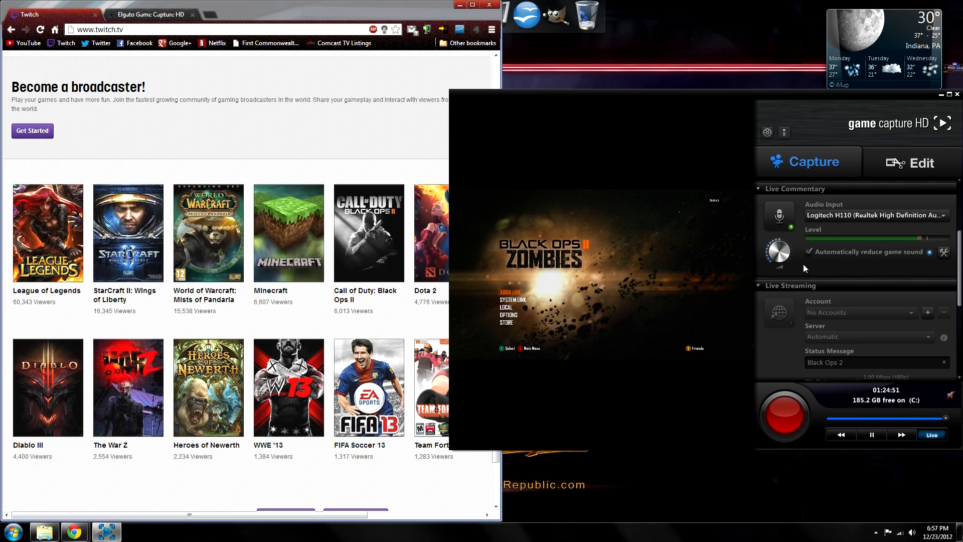
Run the Speedtest.net test, reading about 7.18 Mbps download and 1.02 Mbps upload.
left_click(866, 237)
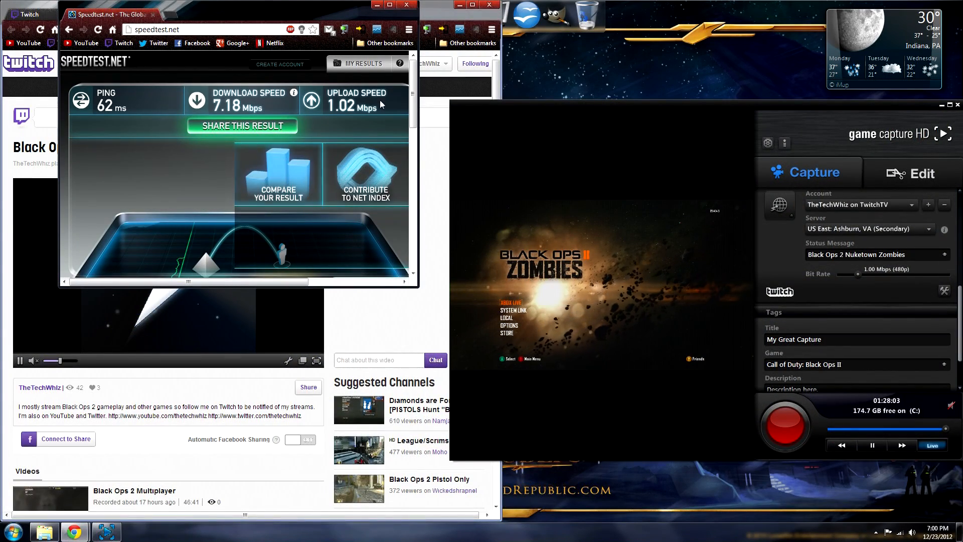
left_click(240, 14)
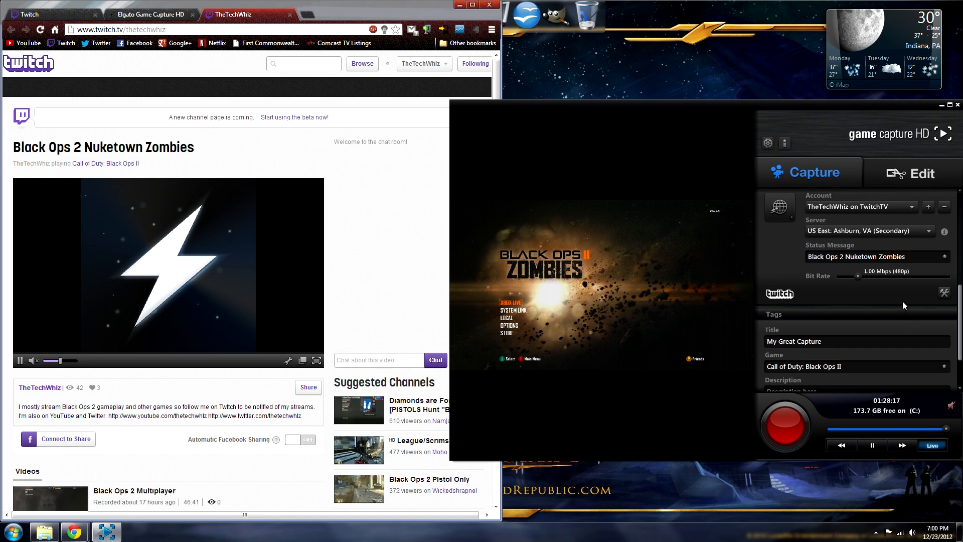
scroll("down", 3)
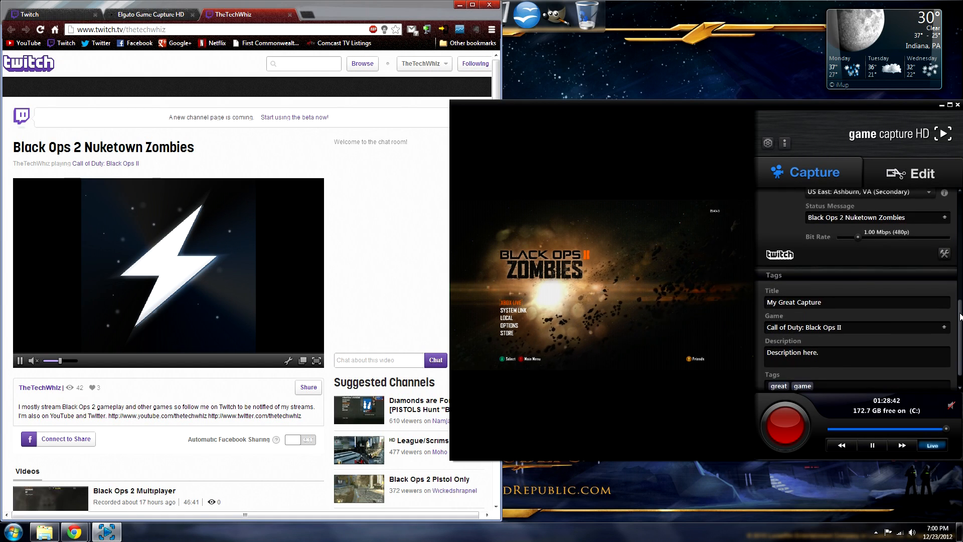